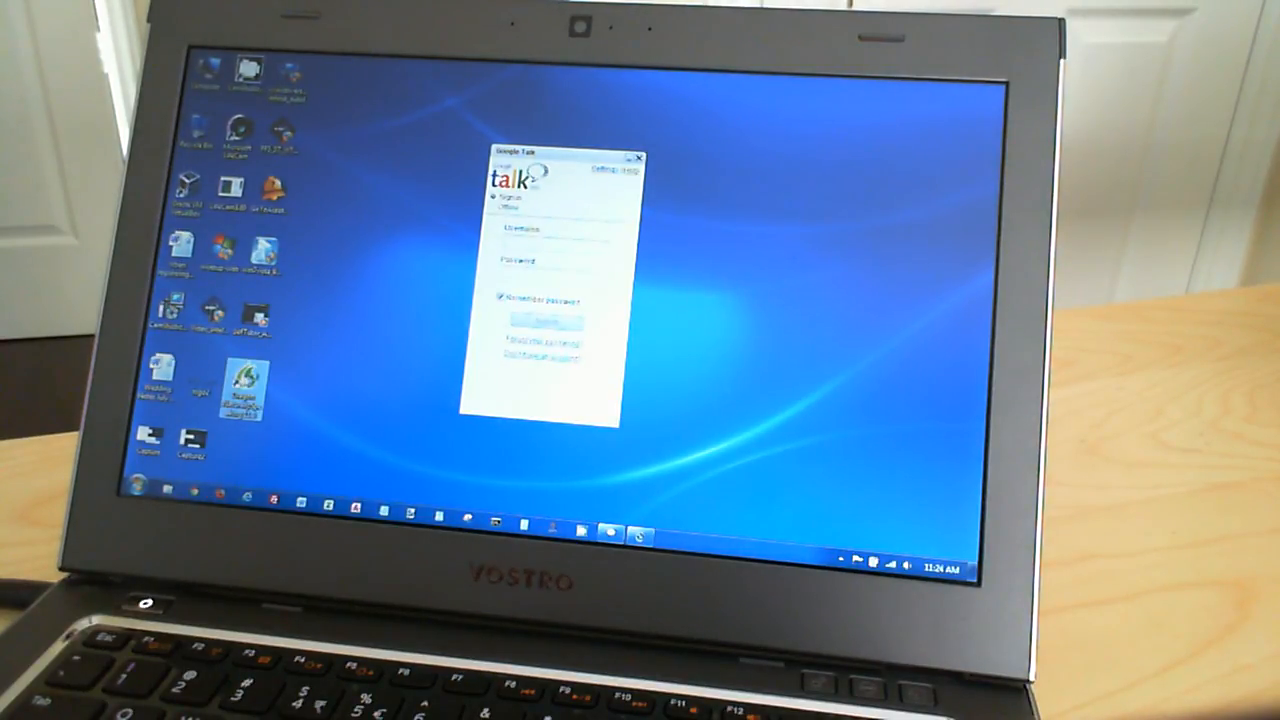
Step: Launch Dragon NaturallySpeaking from its desktop shortcut so the profile creation wizard appears
double_click(240, 384)
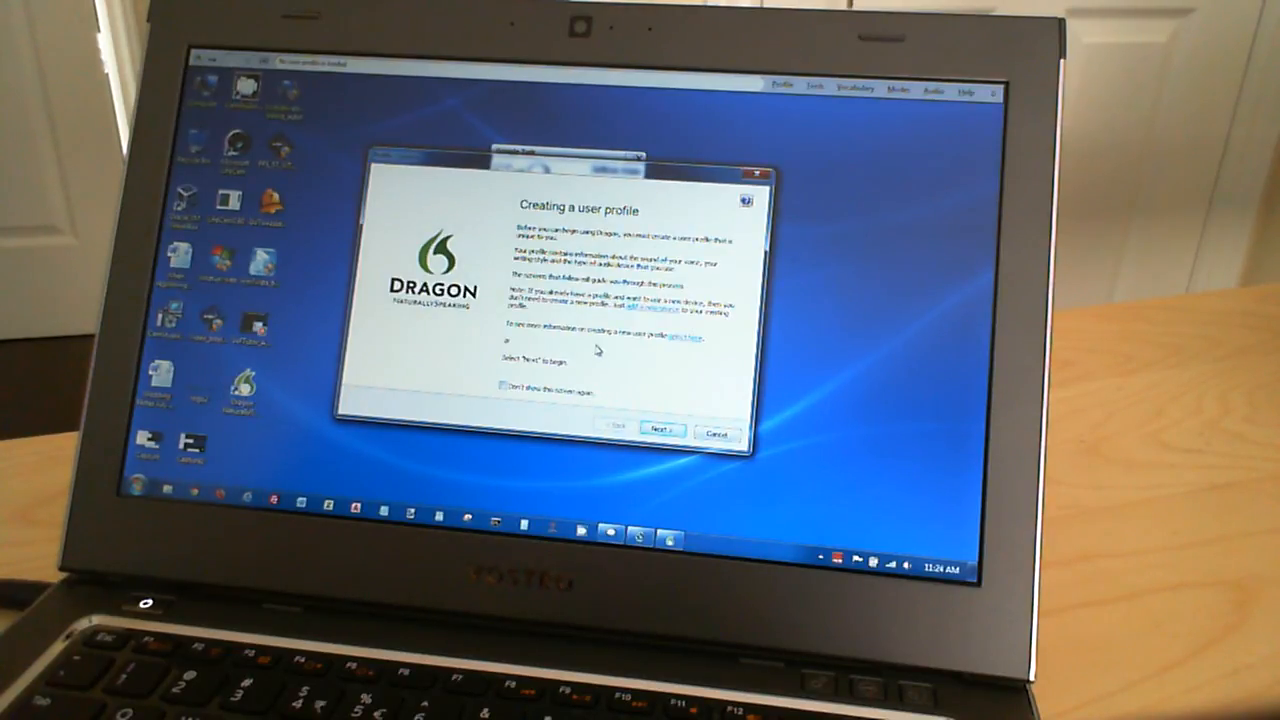
Step: Move past the introduction, accept the profile name and age group to reach the region page
left_click(658, 428)
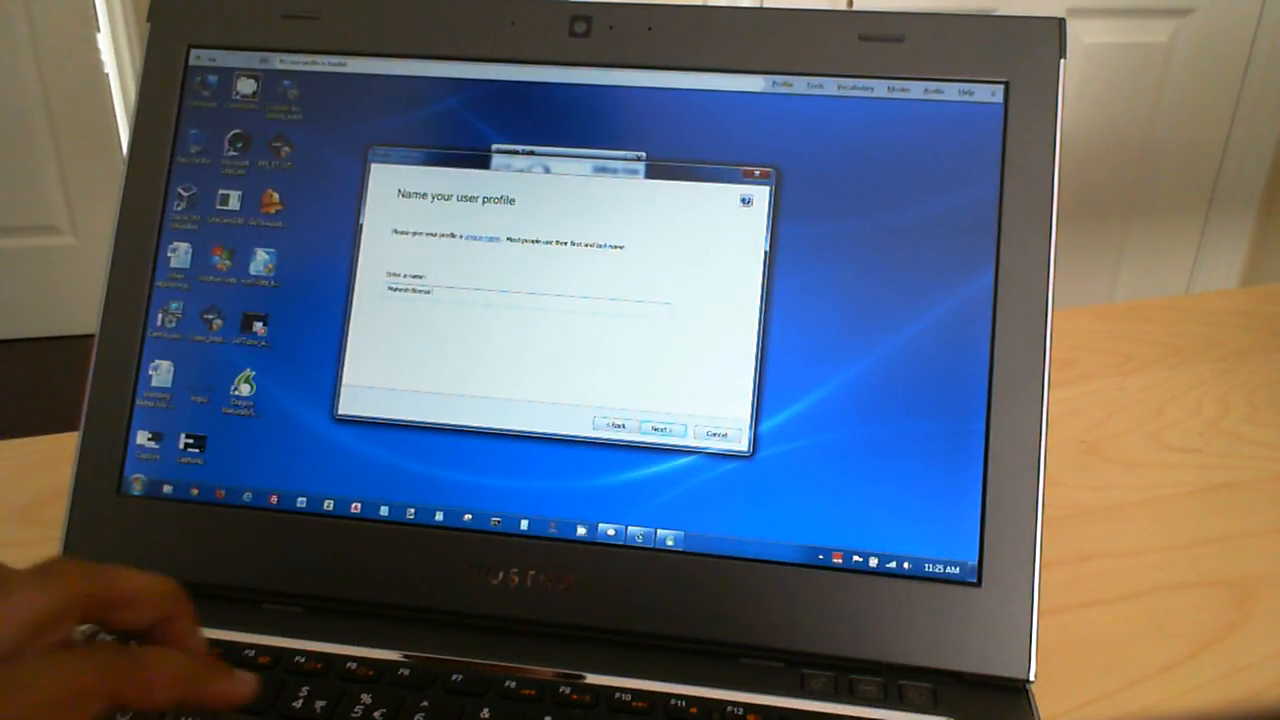
left_click(656, 430)
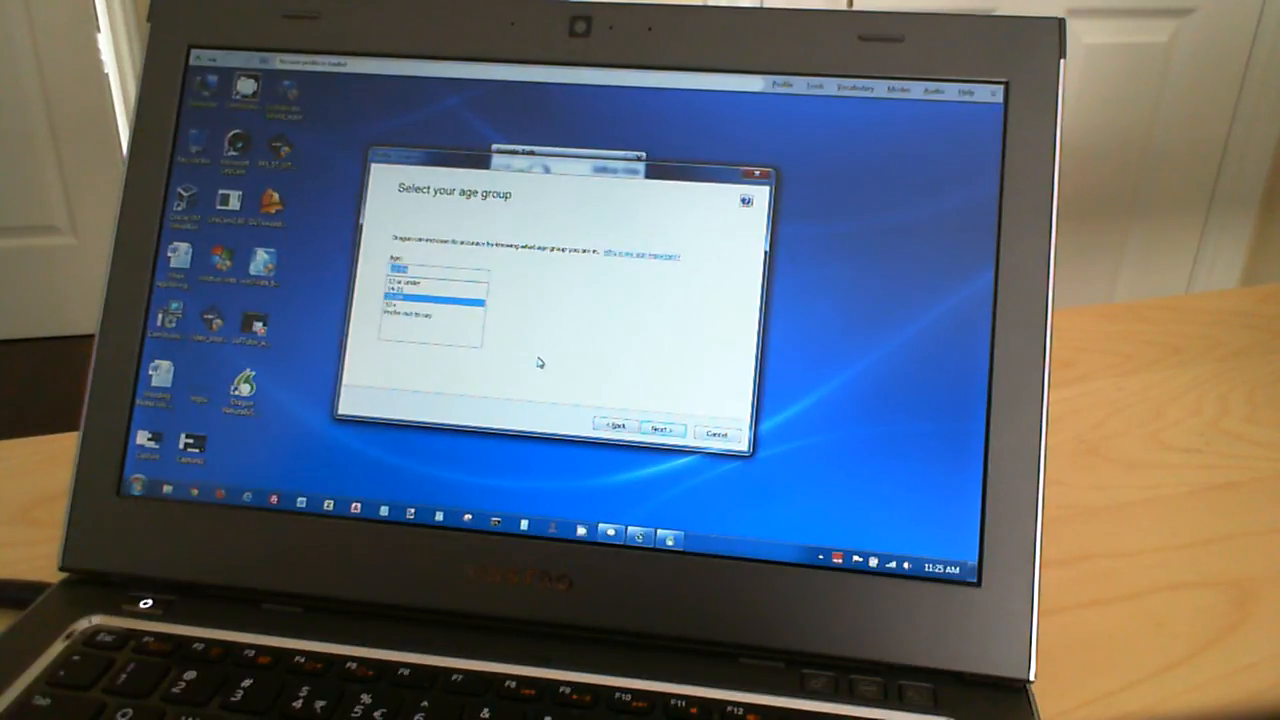
left_click(658, 428)
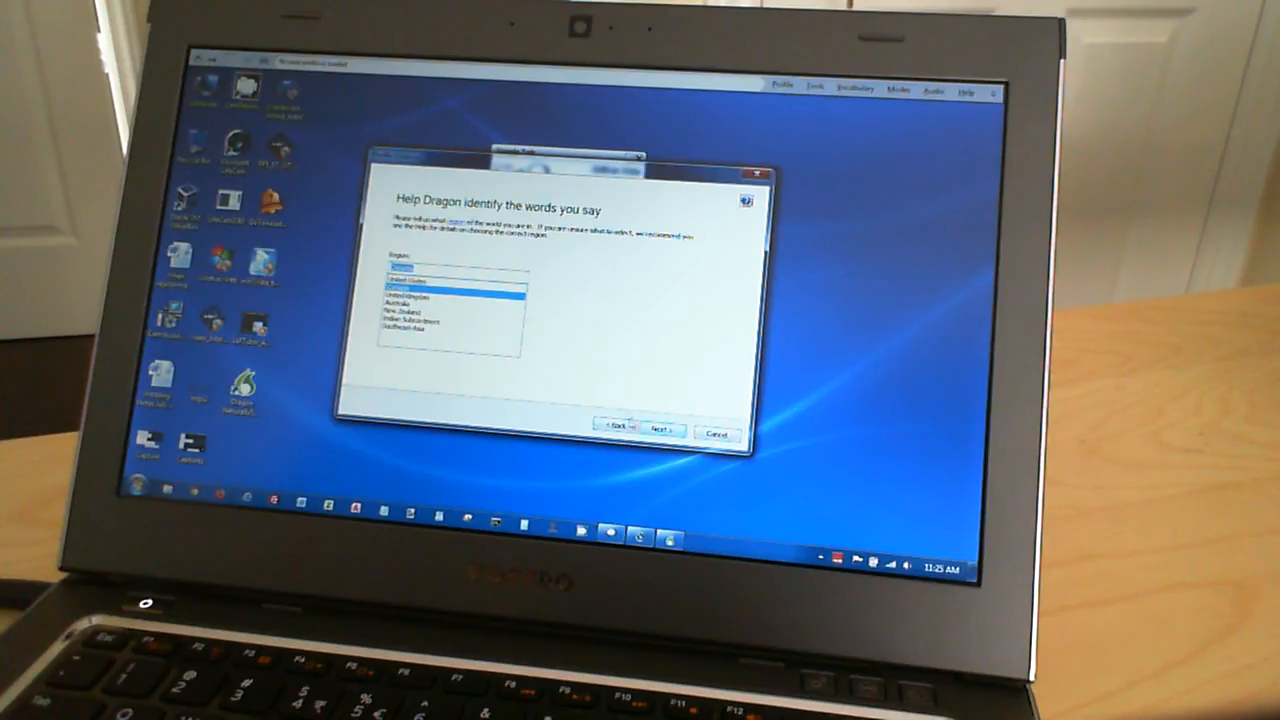
Step: Keep the selected region and continue to the accent/pronunciation page
left_click(632, 430)
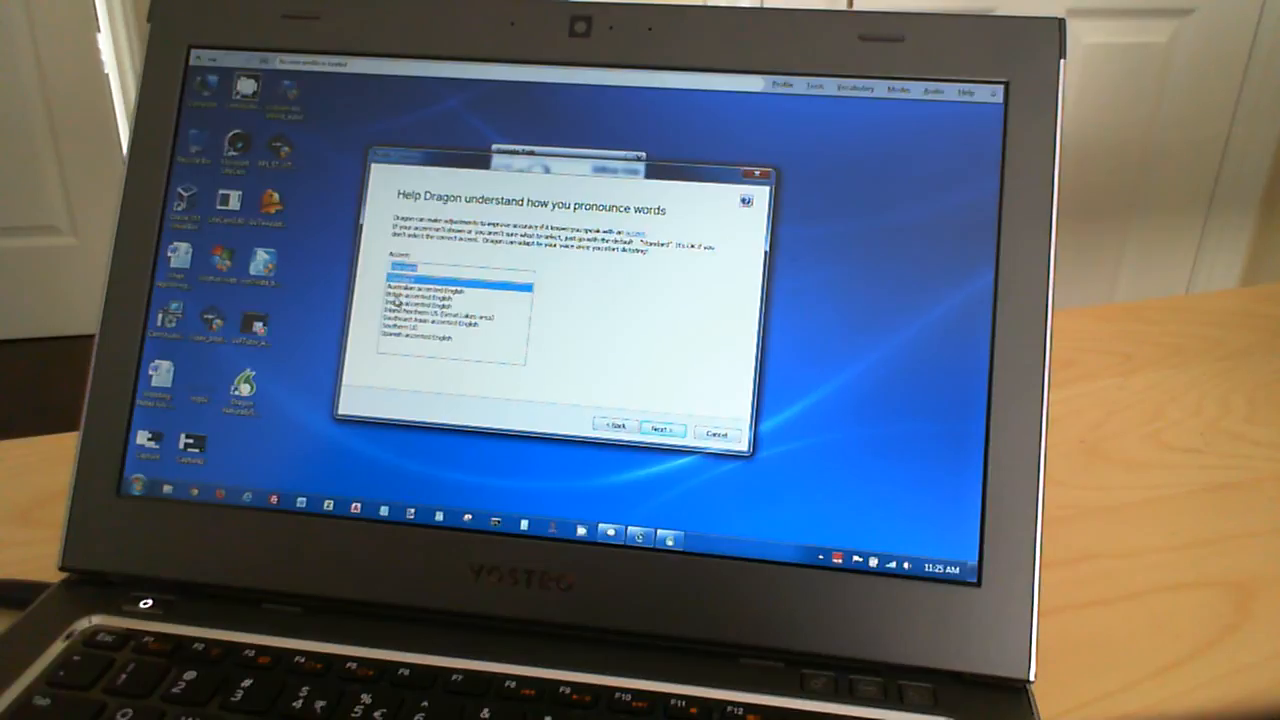
mouse_move(364, 300)
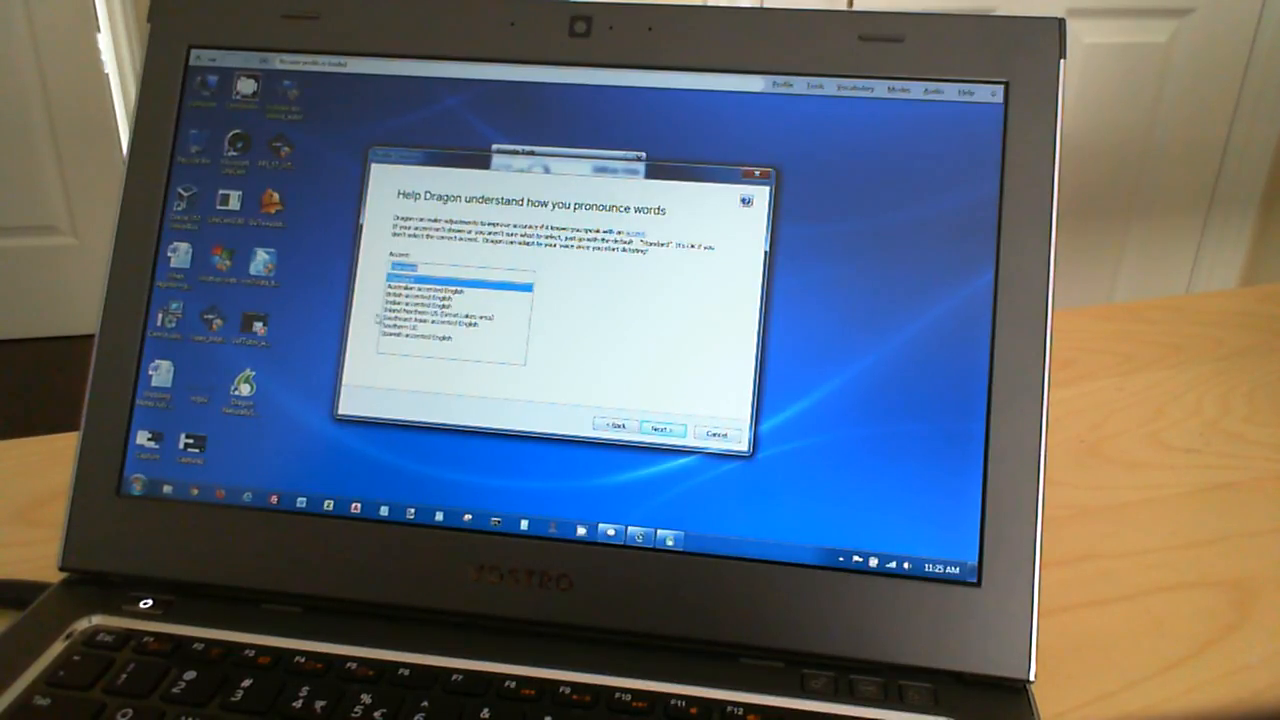
Step: Accept the accent and choose Bluetooth as the speech device
left_click(660, 428)
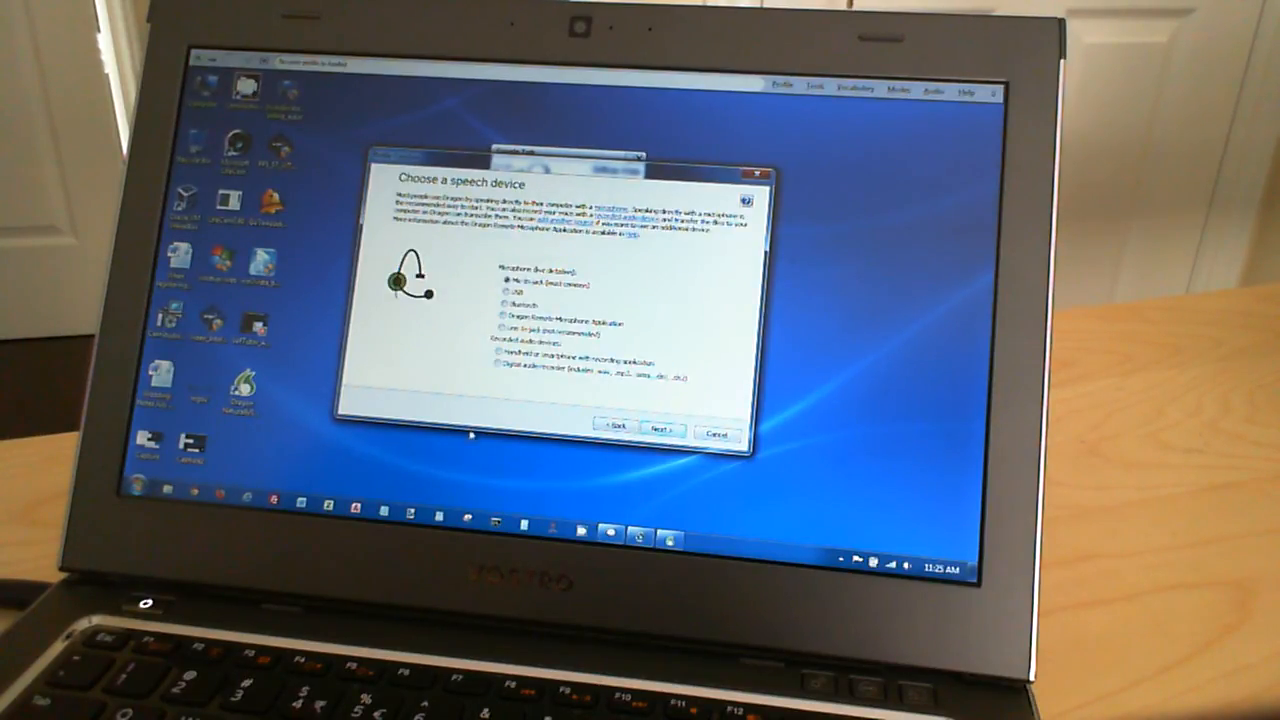
mouse_move(364, 458)
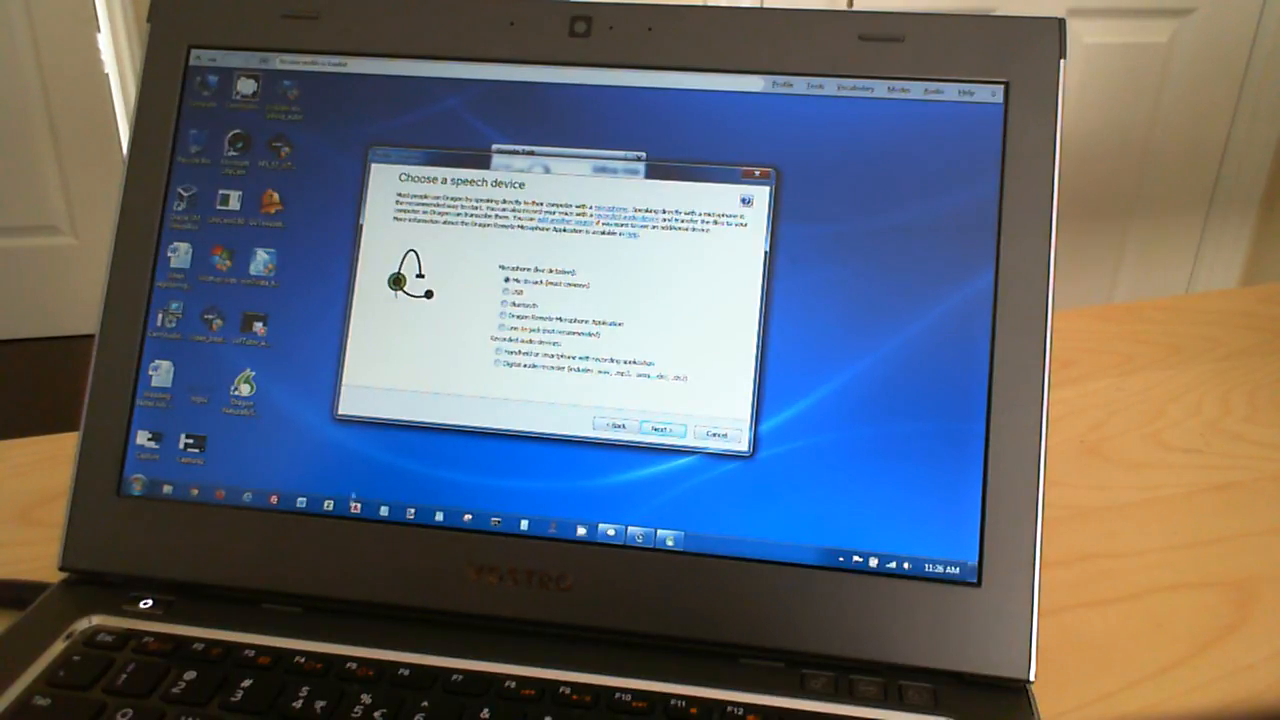
left_click(508, 304)
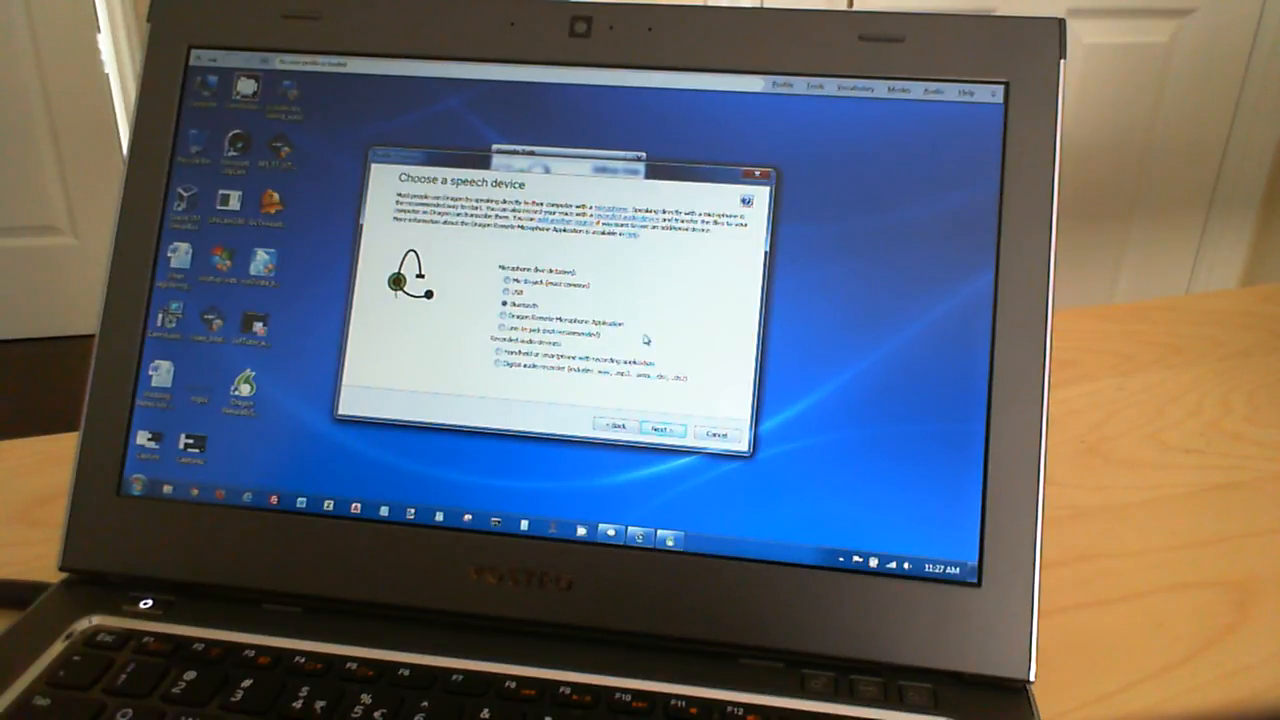
Step: Set the Vocabulary to Large in Advanced options and start creating the profile from the review page
left_click(660, 428)
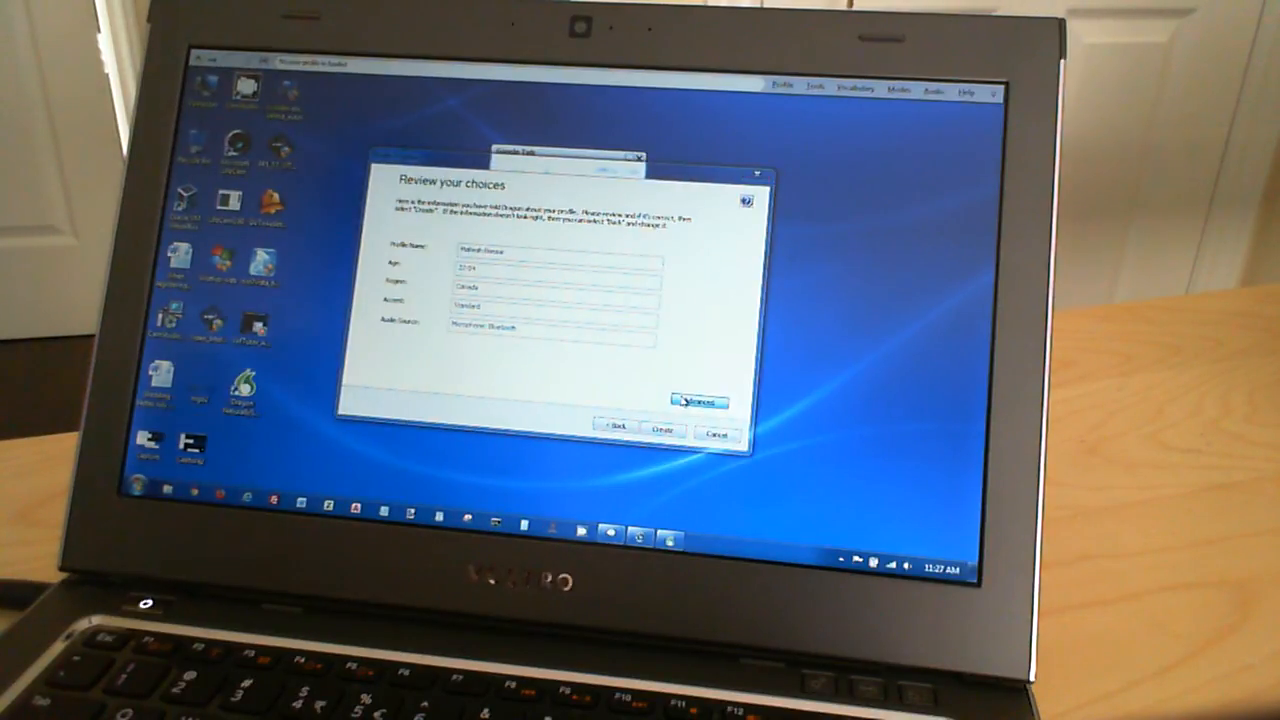
left_click(696, 400)
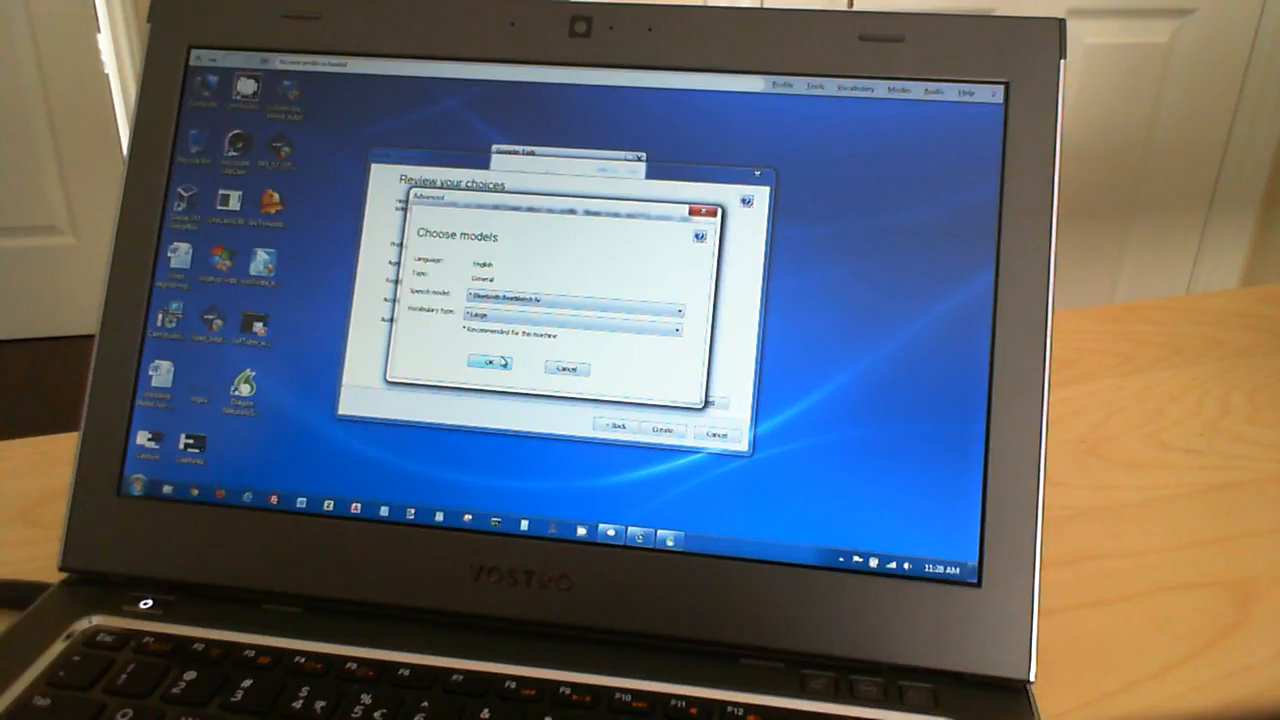
left_click(488, 364)
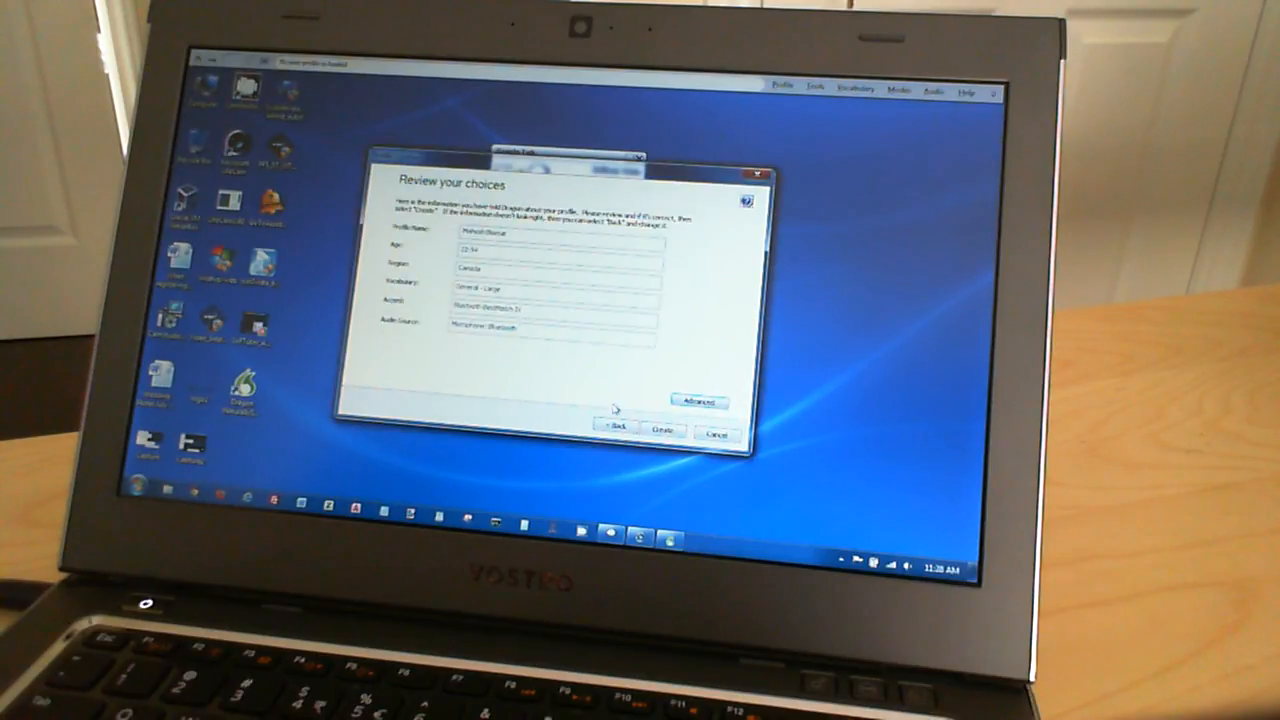
left_click(660, 432)
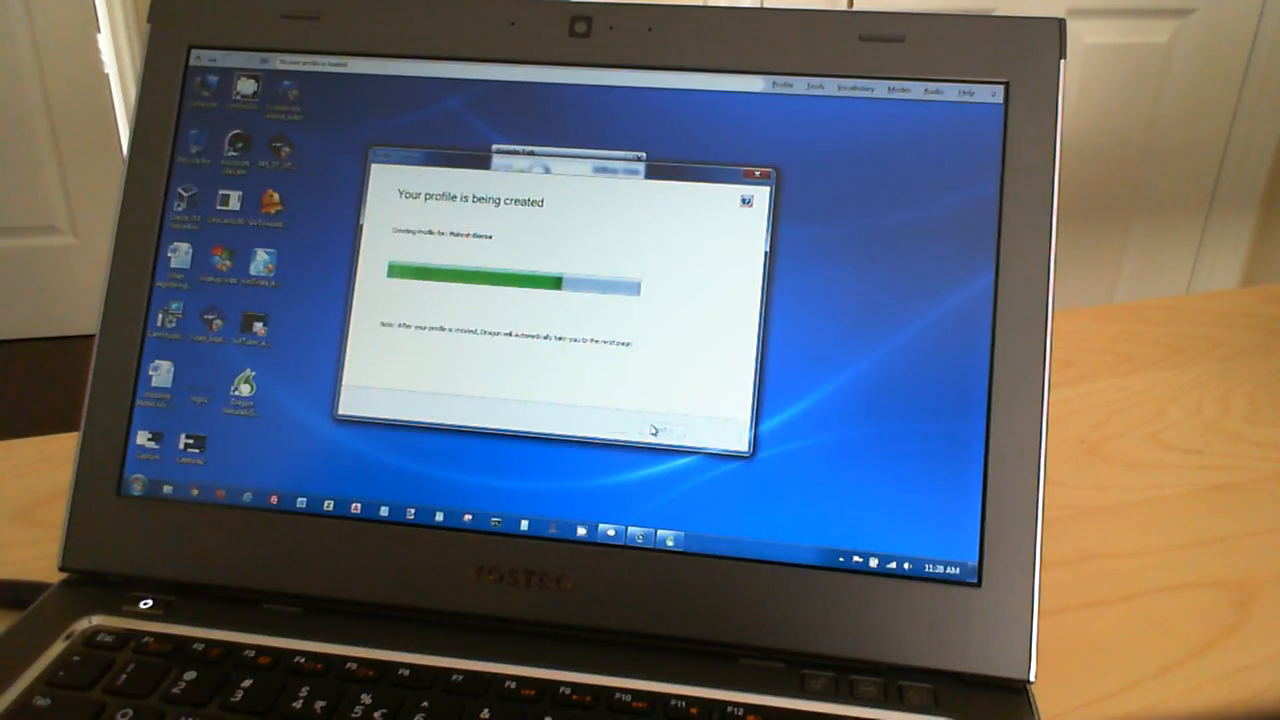